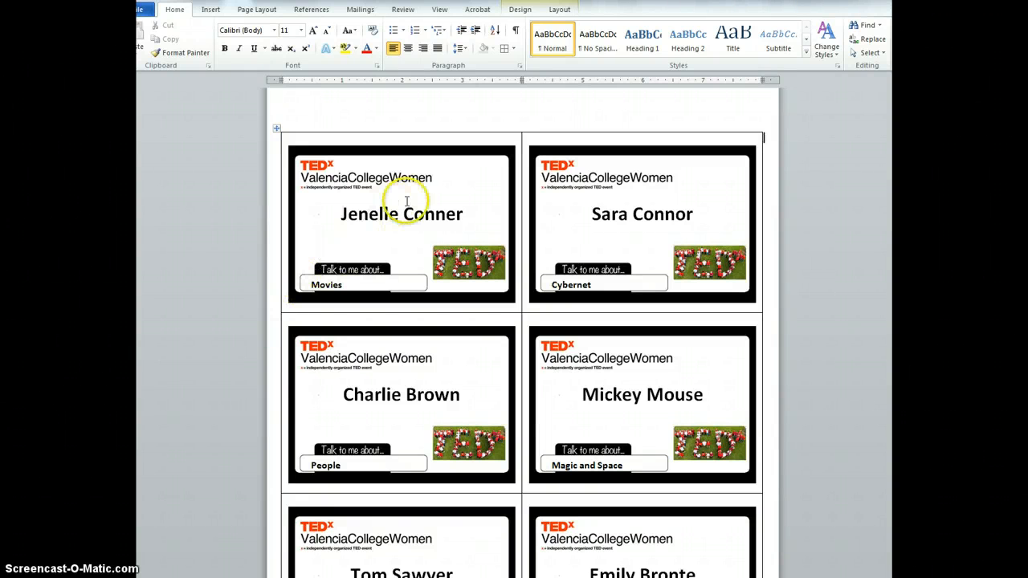
{"action": "mouse_move", "coordinate": [683, 299]}
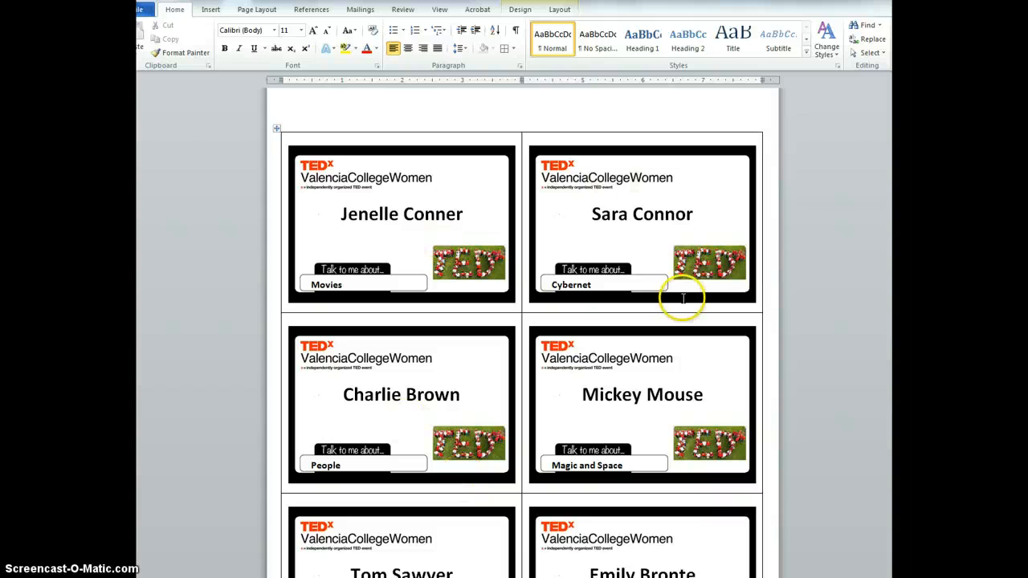
{"action": "mouse_move", "coordinate": [627, 295]}
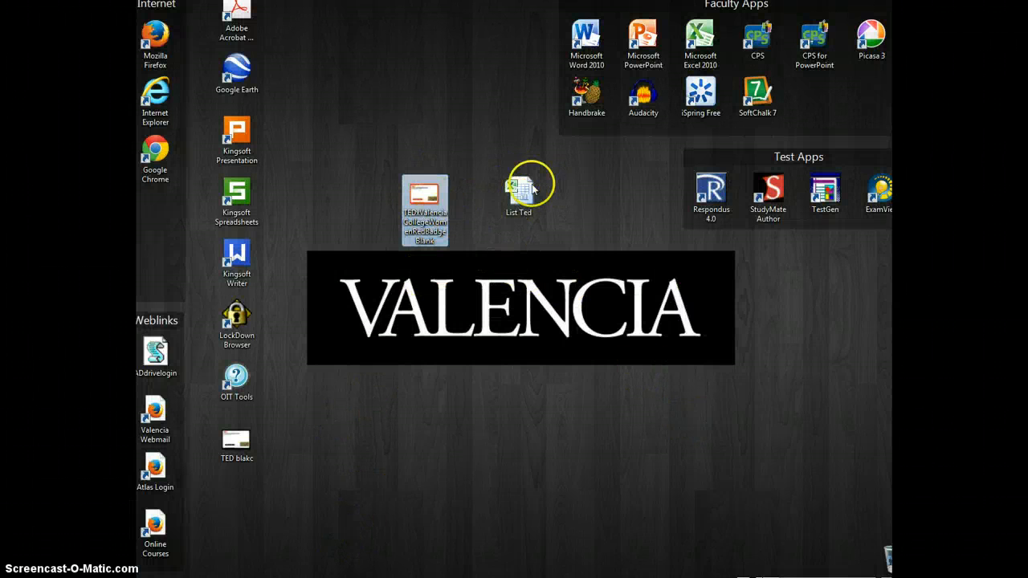
Open the List Ted spreadsheet from the desktop as a read-only copy in Excel.
{"action": "left_click", "coordinate": [518, 193]}
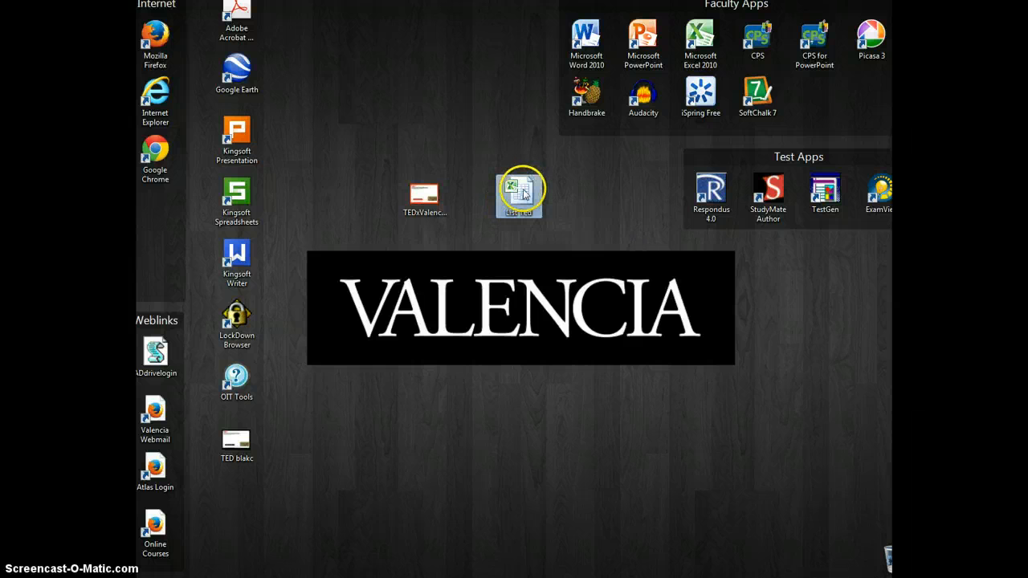
{"action": "double_click", "coordinate": [519, 191]}
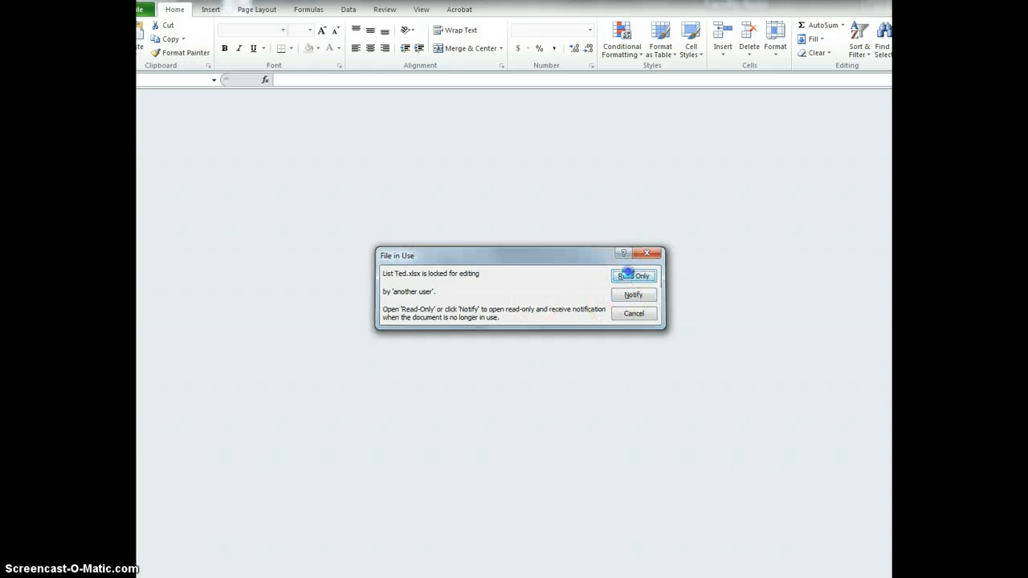
{"action": "left_click", "coordinate": [633, 276]}
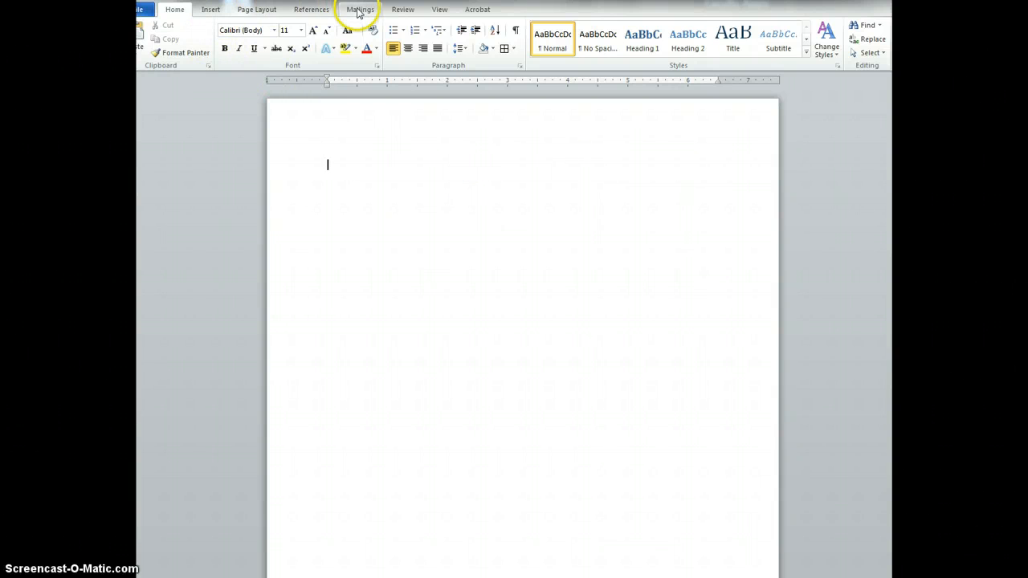
Show the Mailings ribbon and bring up the Start Mail Merge choices.
{"action": "left_click", "coordinate": [360, 9]}
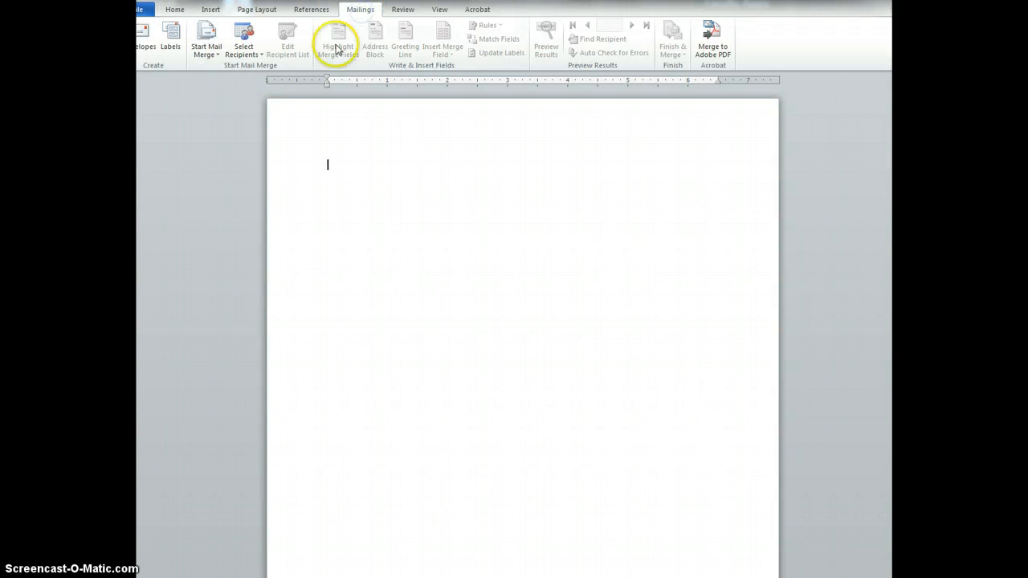
{"action": "left_click", "coordinate": [205, 36]}
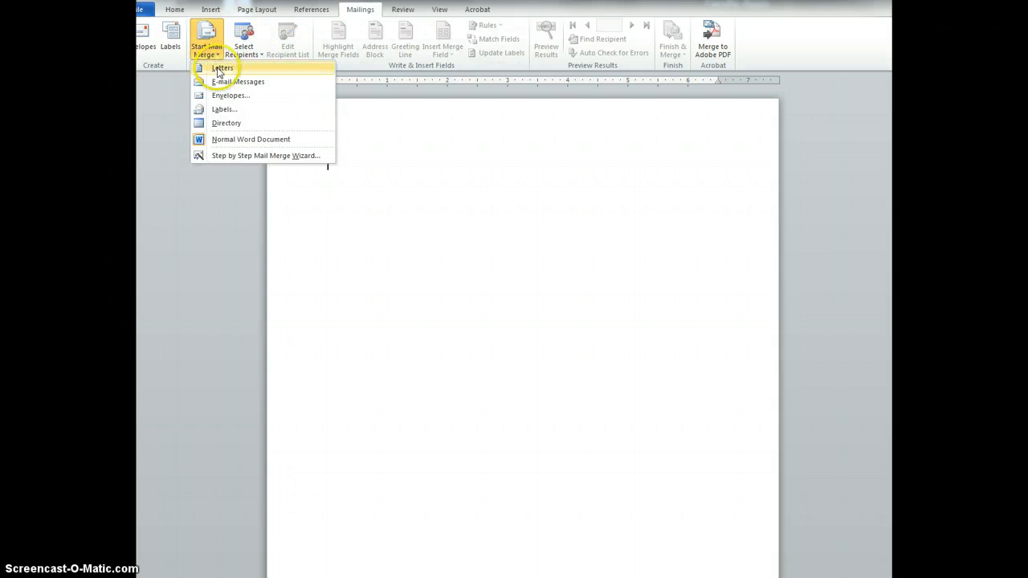
{"action": "mouse_move", "coordinate": [238, 154]}
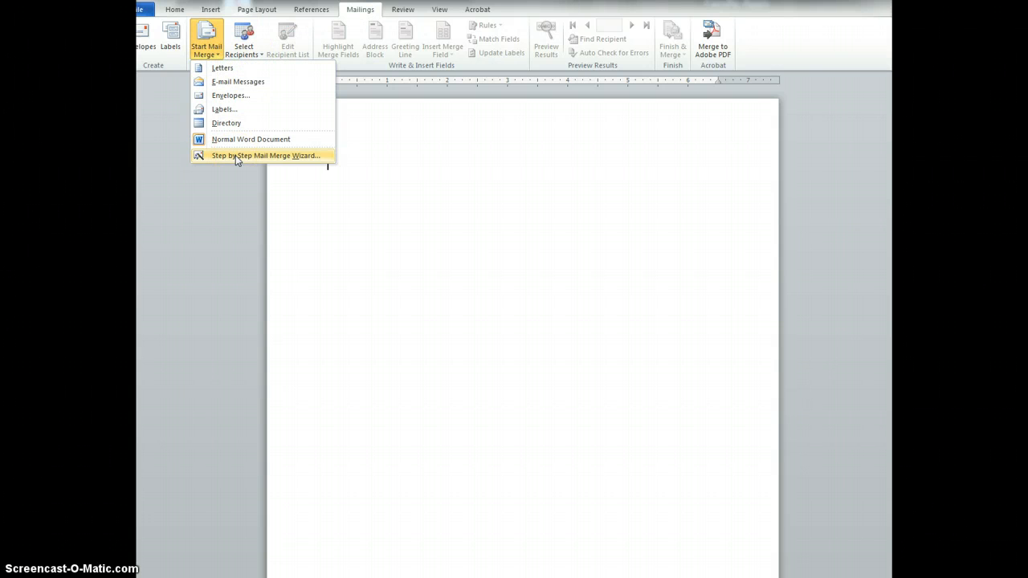
Start the step-by-step wizard as Labels and apply the Avery Clip Style Name Badges layout.
{"action": "left_click", "coordinate": [265, 154]}
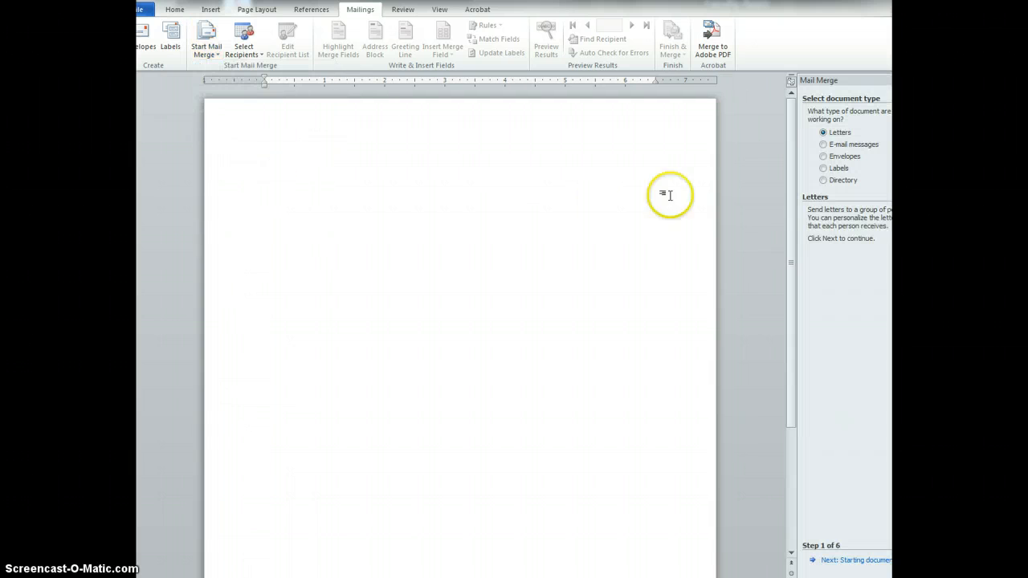
{"action": "left_click", "coordinate": [822, 169]}
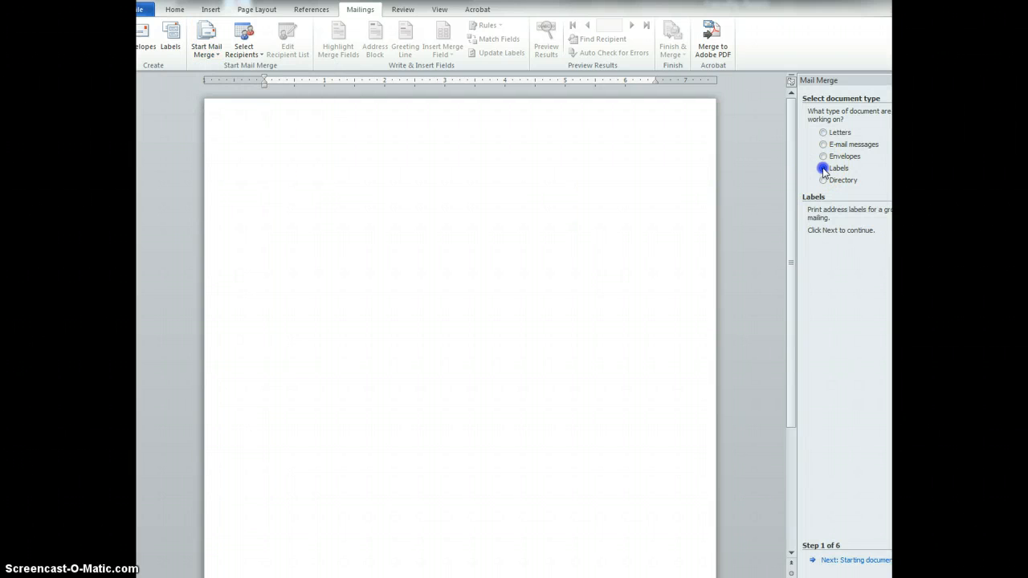
{"action": "left_click", "coordinate": [823, 169]}
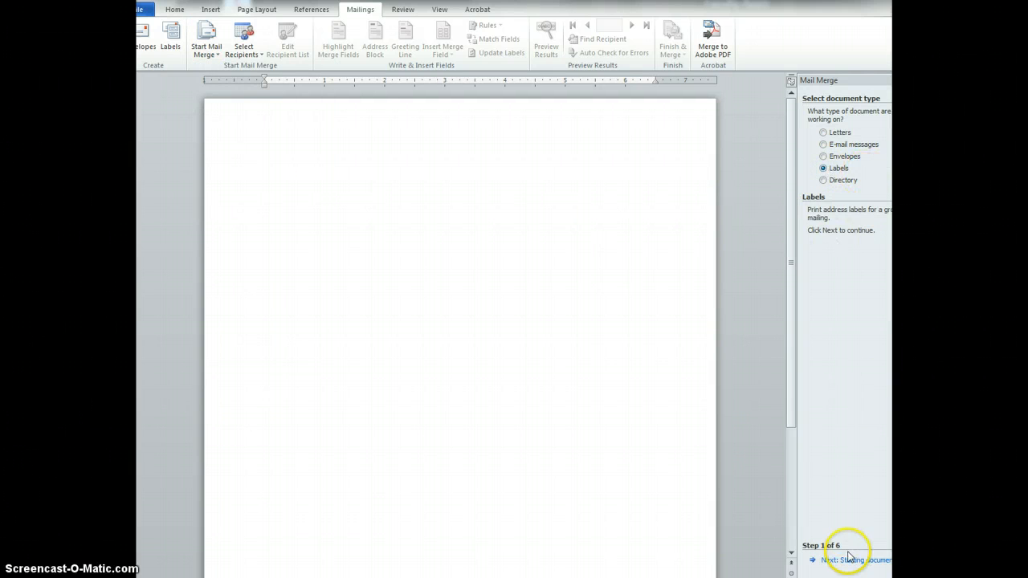
{"action": "left_click", "coordinate": [851, 559]}
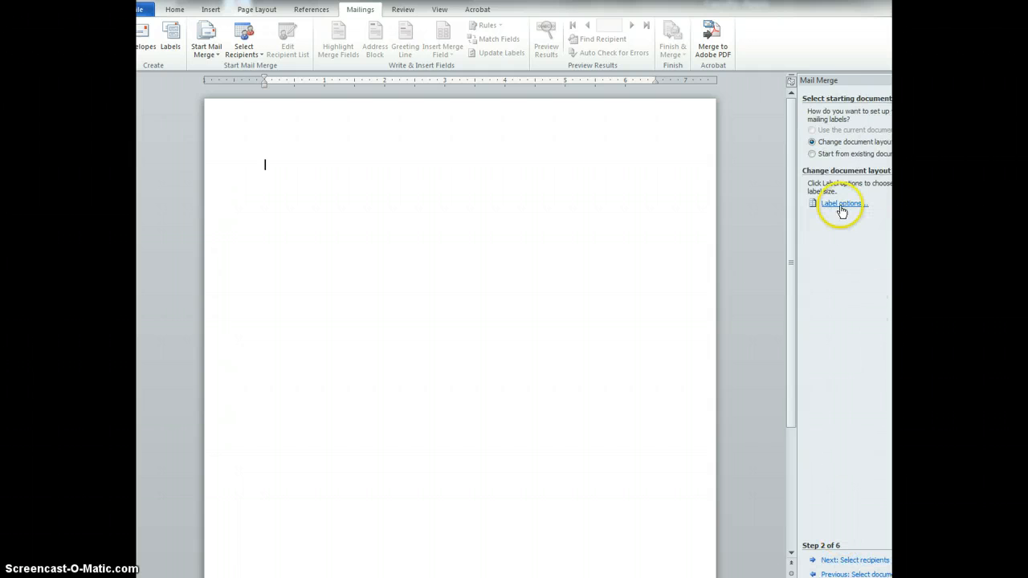
{"action": "left_click", "coordinate": [841, 202]}
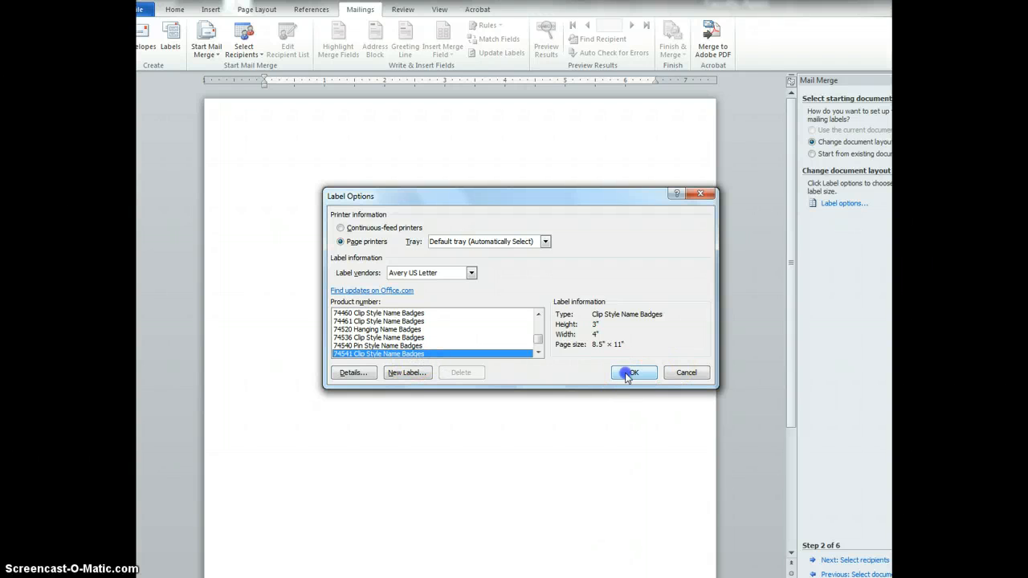
{"action": "left_click", "coordinate": [633, 373]}
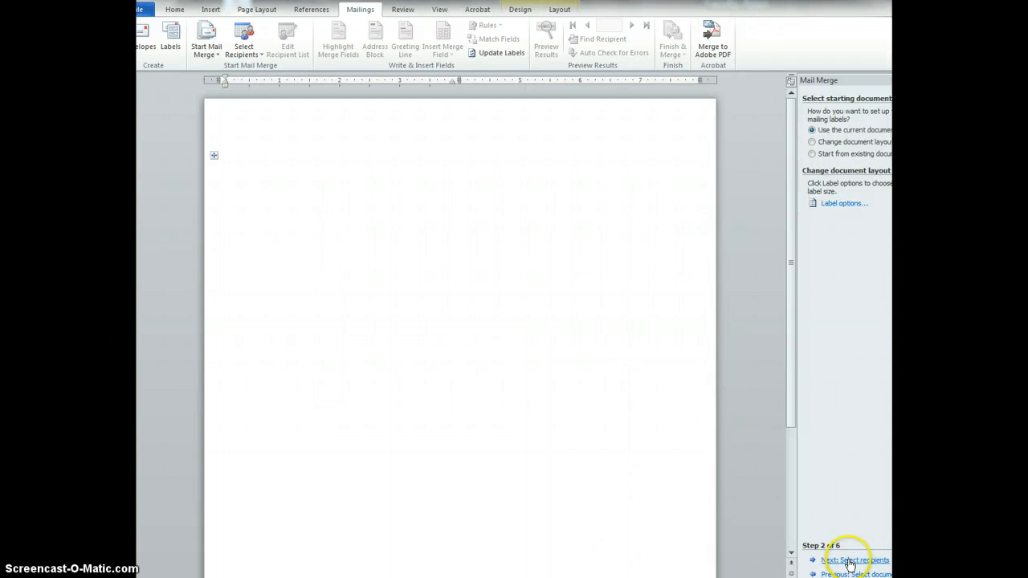
Use Sheet1$ of List Ted.xlsx on the Desktop as the recipient list, accepting all participants.
{"action": "left_click", "coordinate": [855, 559]}
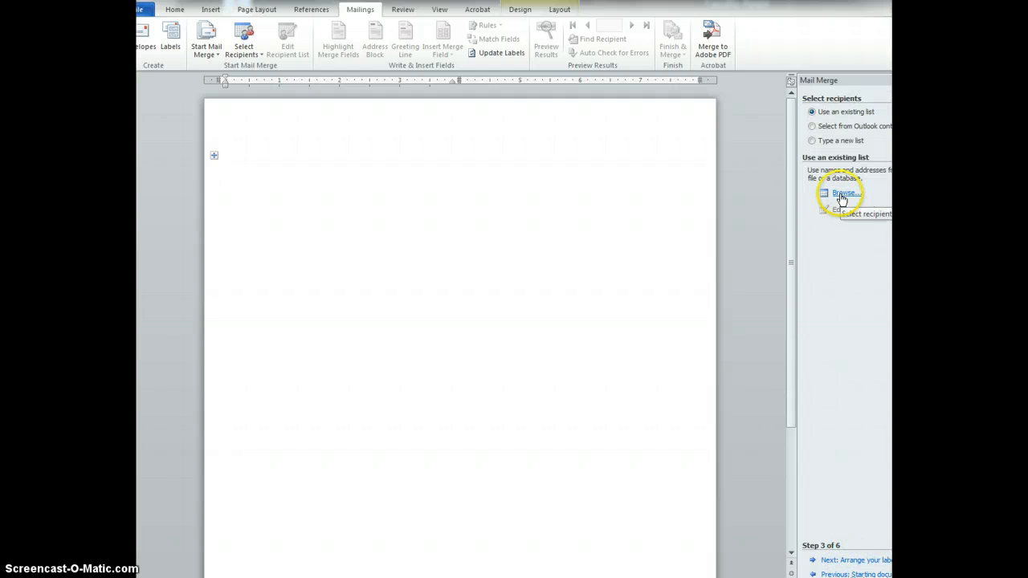
{"action": "left_click", "coordinate": [845, 193]}
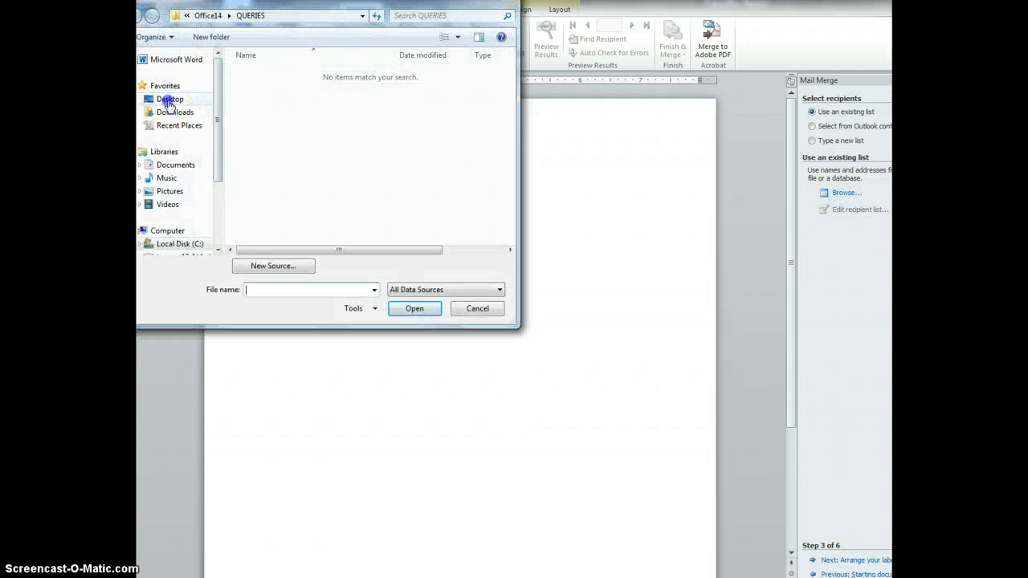
{"action": "left_click", "coordinate": [171, 100]}
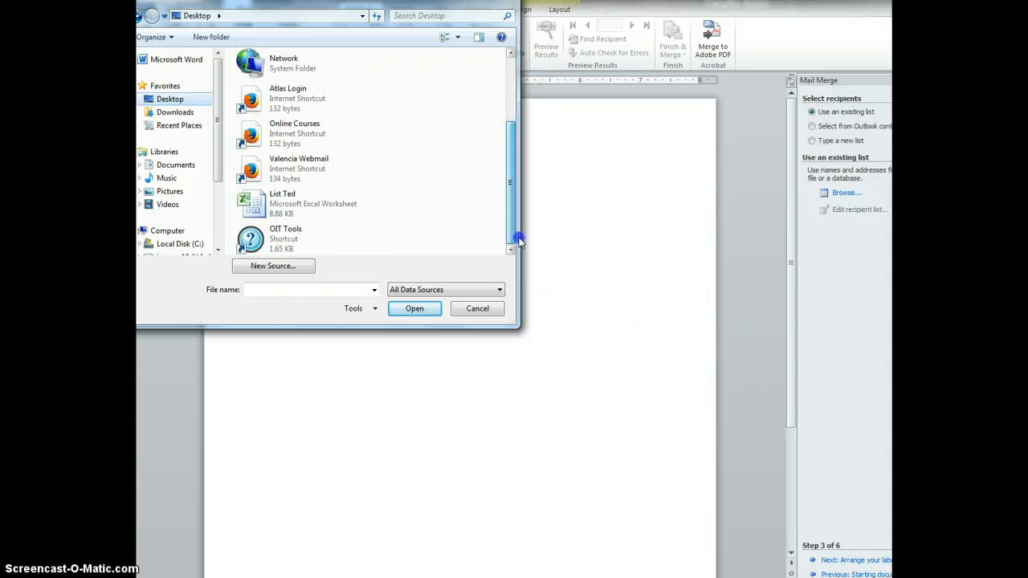
{"action": "left_click", "coordinate": [415, 308]}
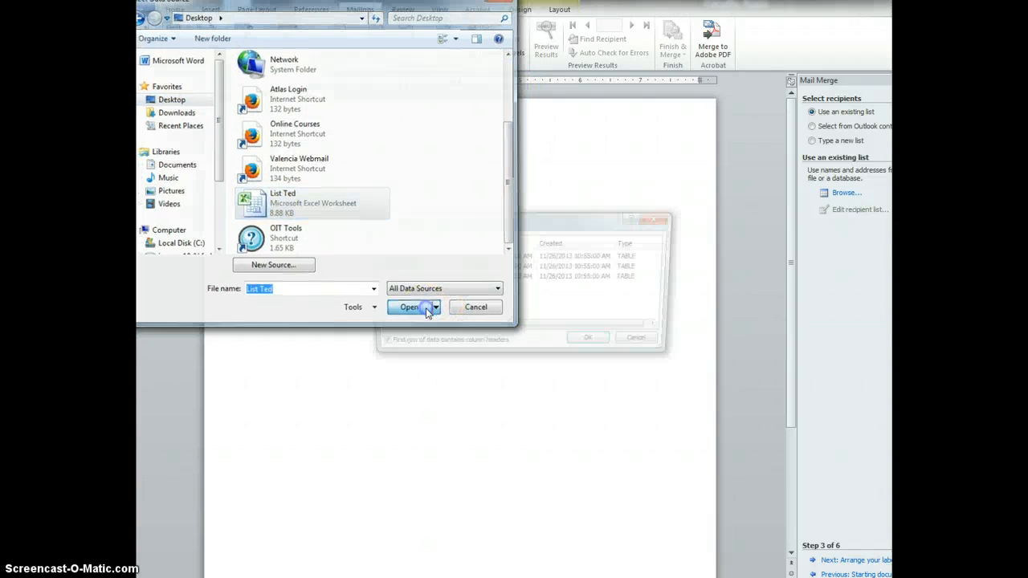
{"action": "left_click", "coordinate": [408, 307]}
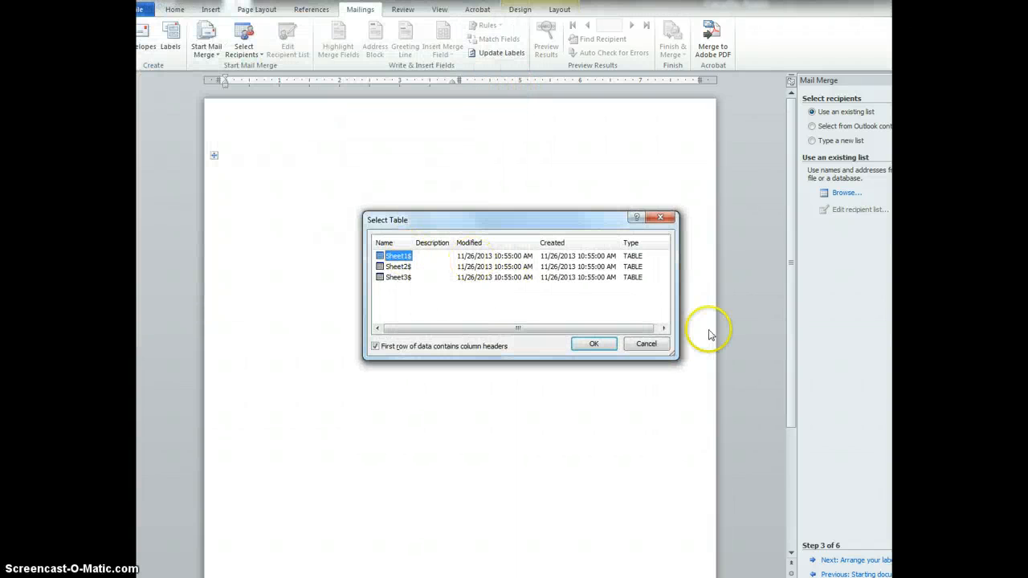
{"action": "left_click", "coordinate": [595, 344]}
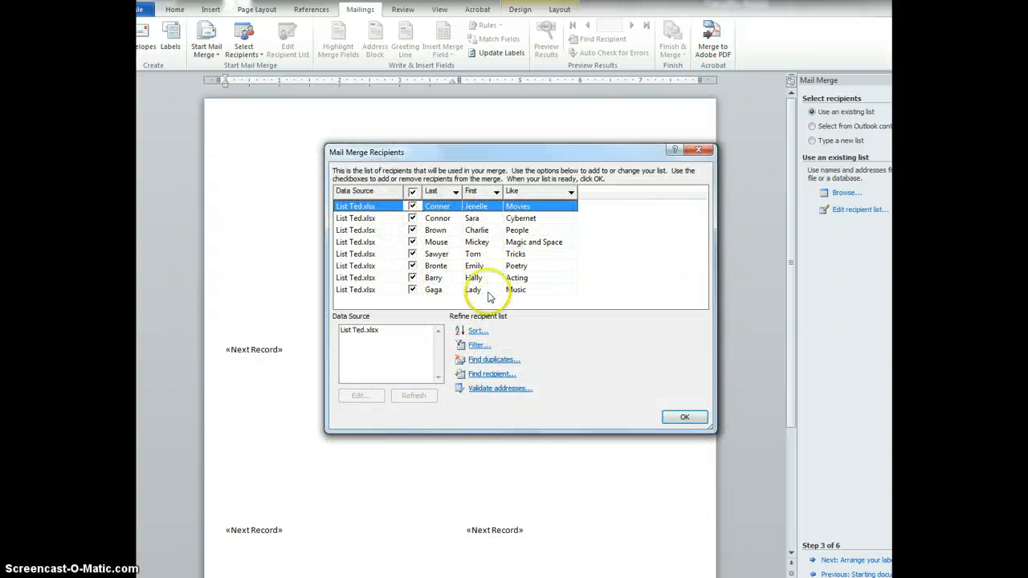
{"action": "left_click", "coordinate": [685, 416]}
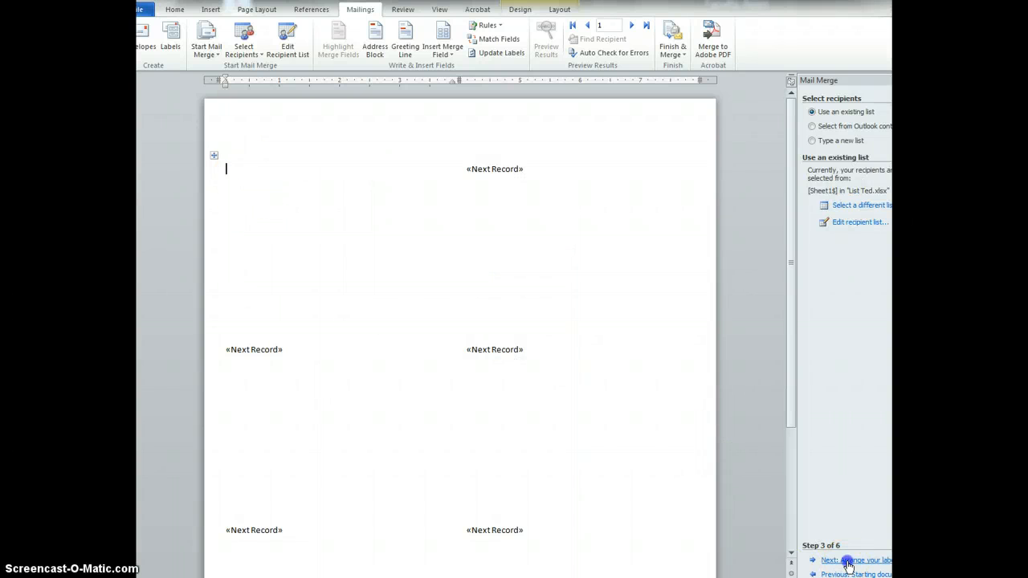
Insert the First, Last and Like merge fields into the first badge label via More items.
{"action": "left_click", "coordinate": [855, 559]}
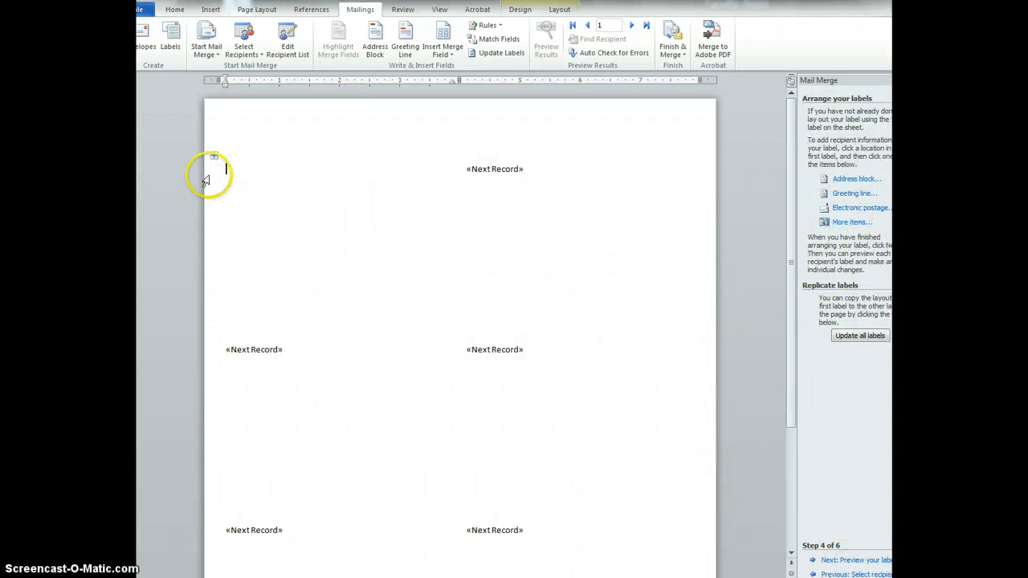
{"action": "left_click", "coordinate": [852, 222]}
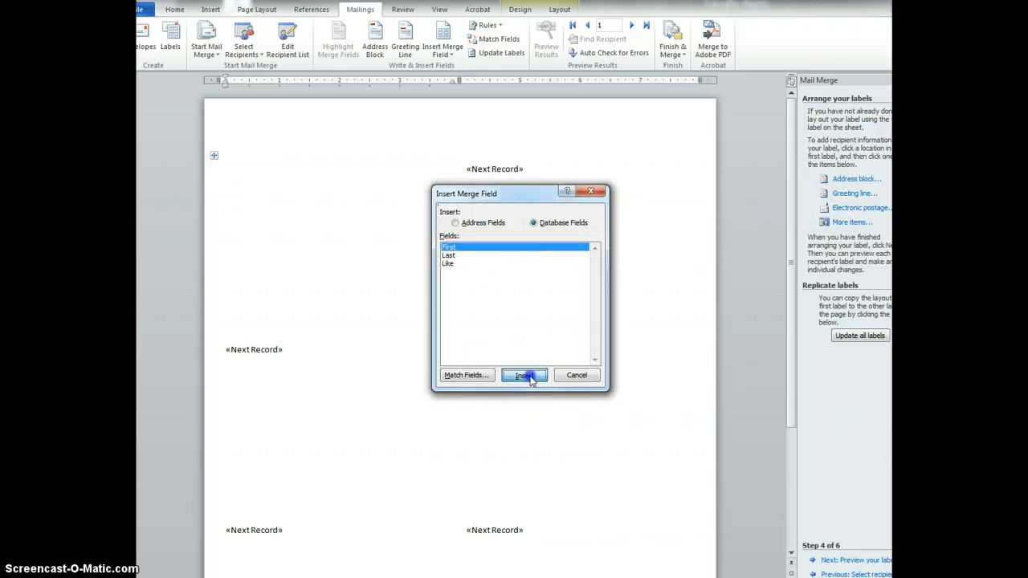
{"action": "left_click", "coordinate": [524, 376]}
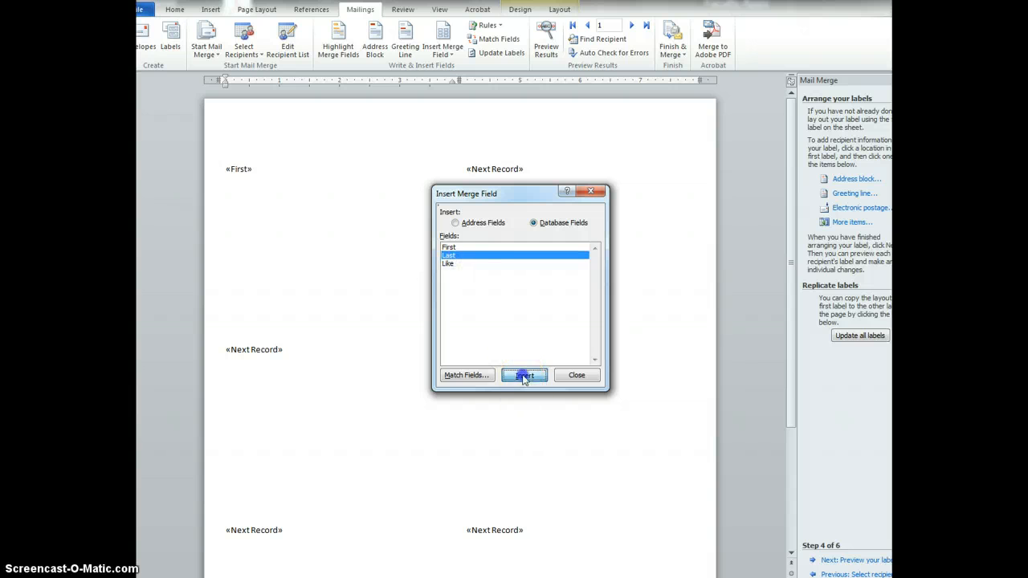
{"action": "left_click", "coordinate": [523, 376]}
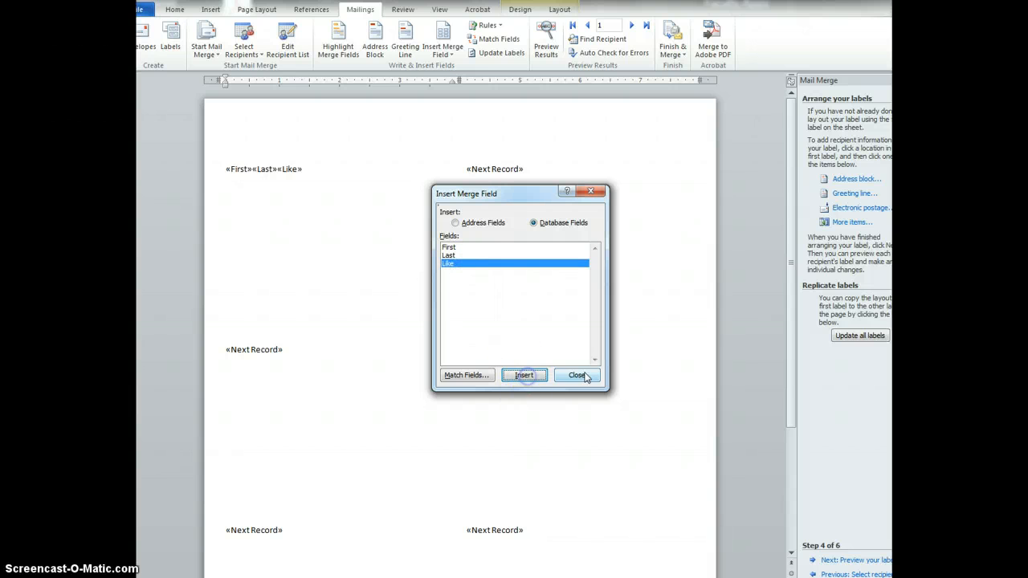
{"action": "left_click", "coordinate": [577, 376]}
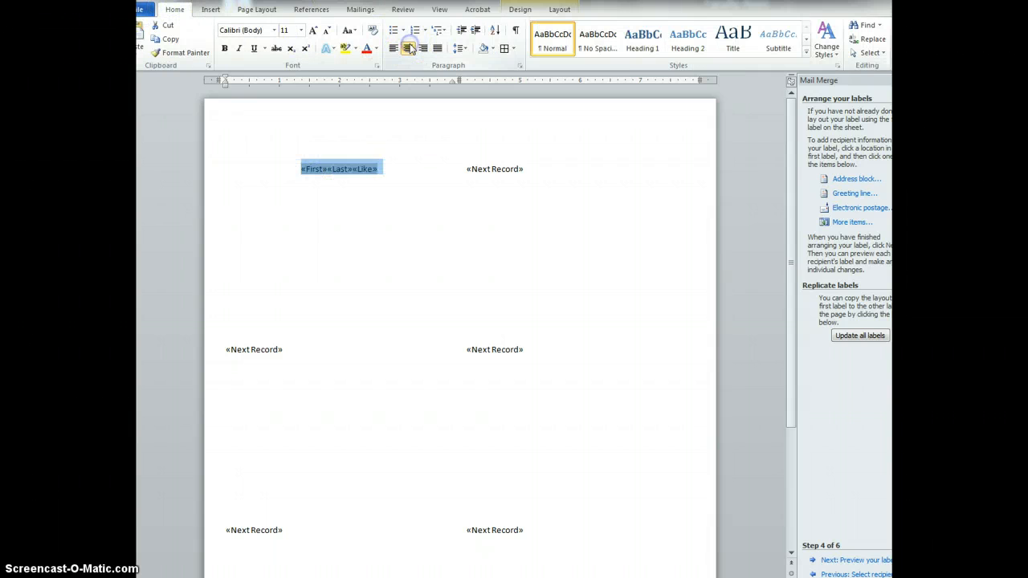
Bold the merge fields and move «Like» onto its own left-aligned line below the names.
{"action": "left_click", "coordinate": [313, 29]}
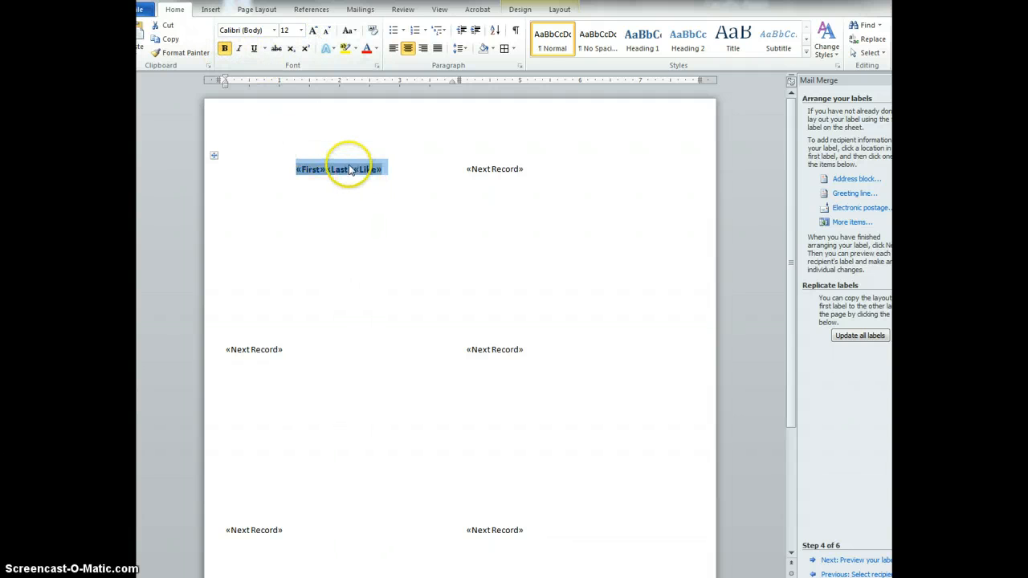
{"action": "left_click", "coordinate": [345, 169]}
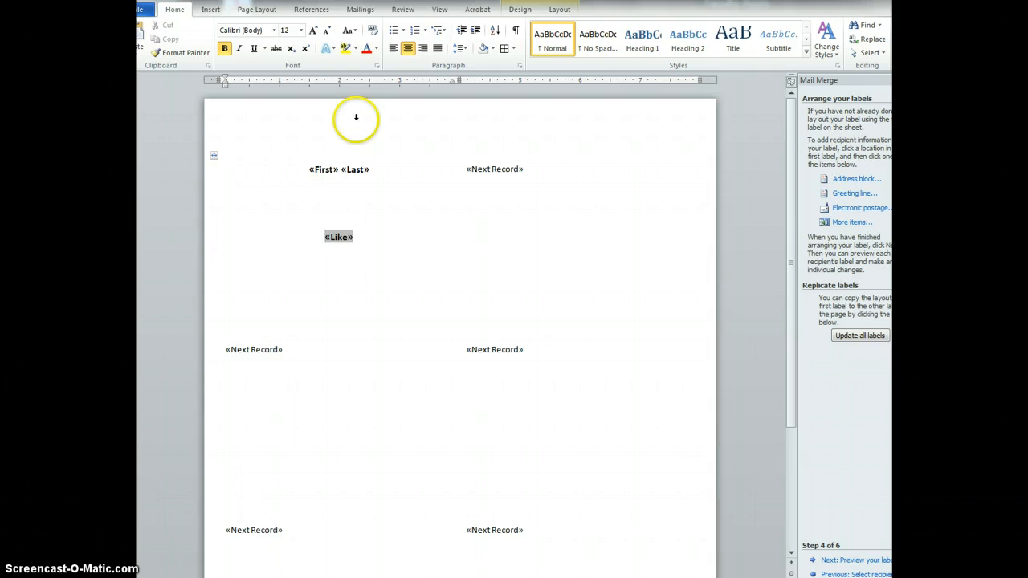
{"action": "left_click", "coordinate": [394, 48]}
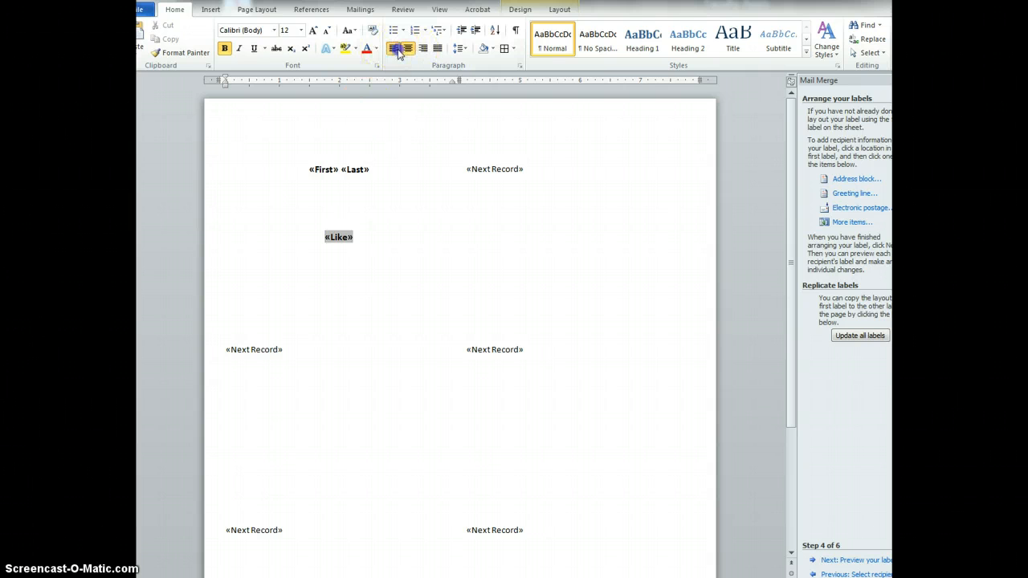
{"action": "left_click", "coordinate": [394, 48]}
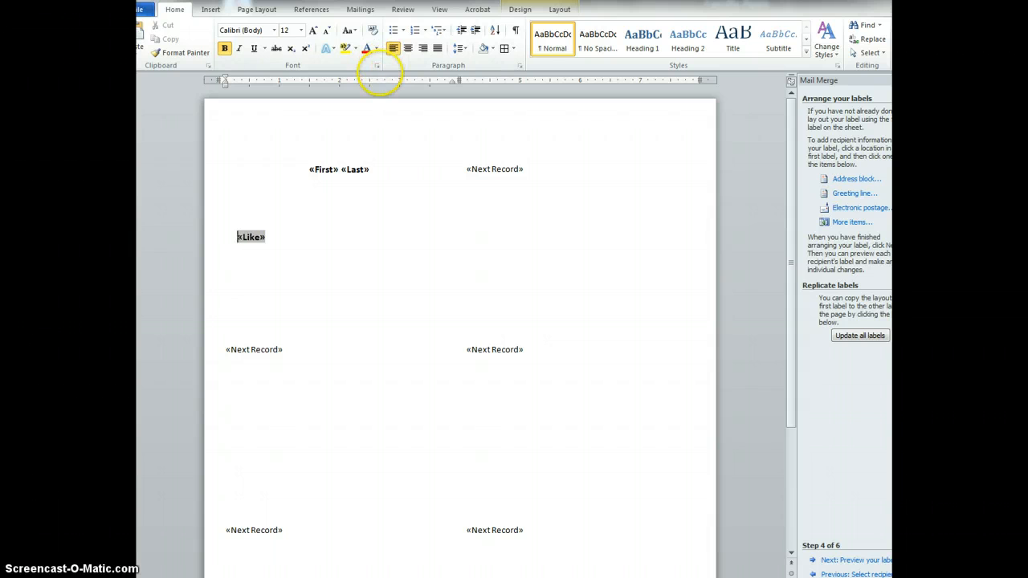
Enlarge the «First» «Last» name fields to font size 24.
{"action": "double_click", "coordinate": [337, 169]}
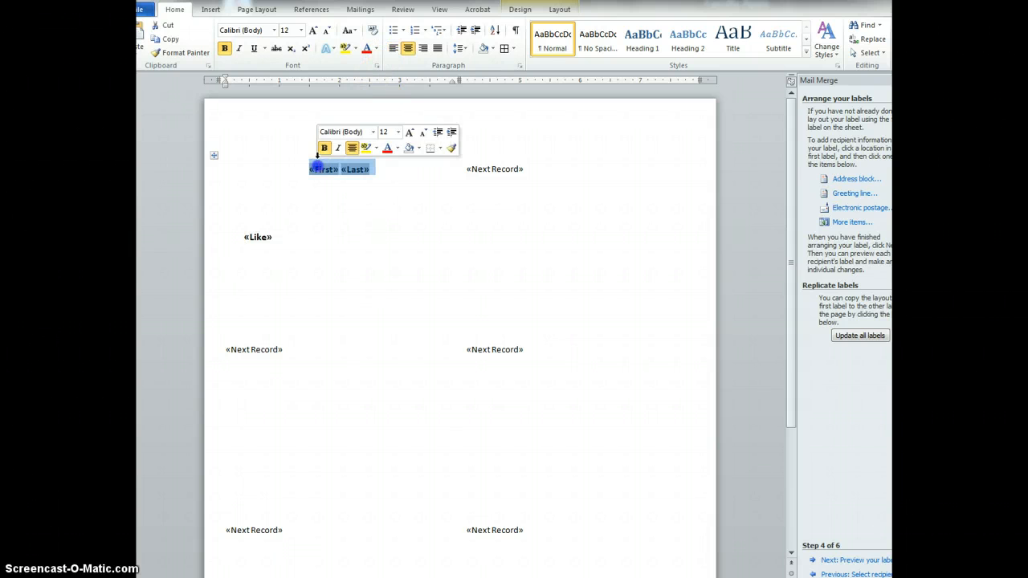
{"action": "left_click", "coordinate": [312, 29]}
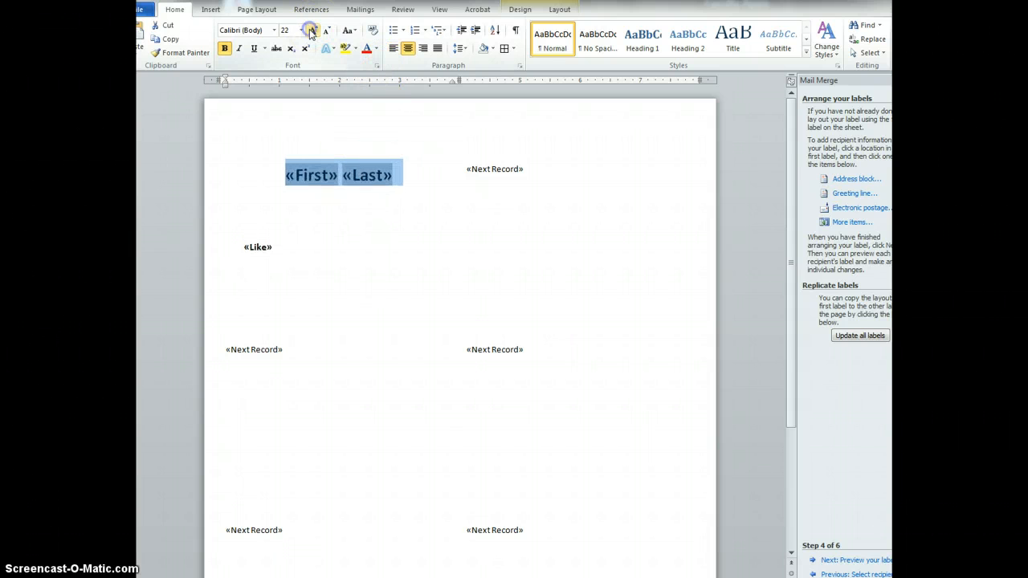
{"action": "left_click", "coordinate": [312, 28]}
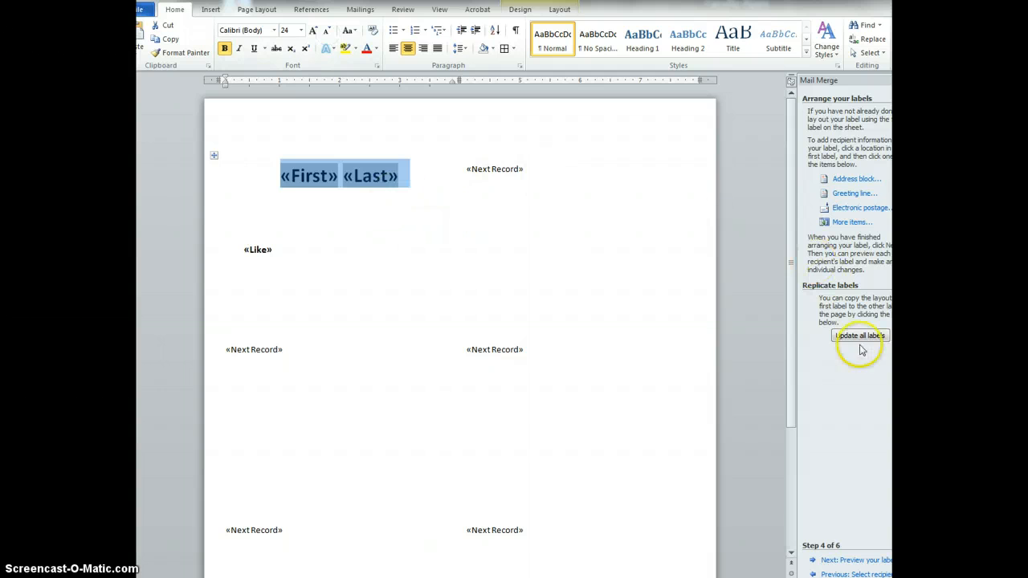
{"action": "left_click", "coordinate": [859, 336]}
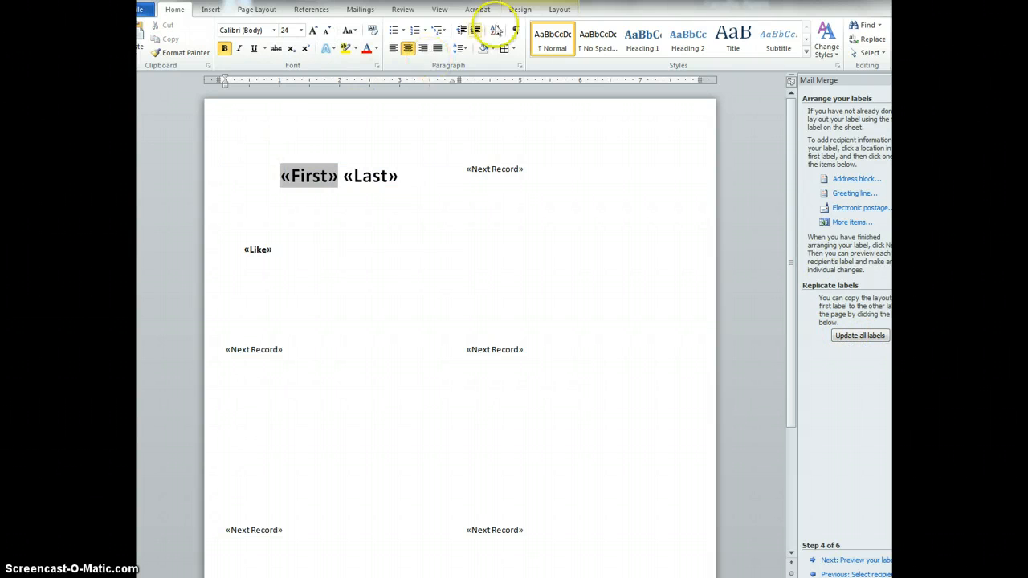
Insert the red TEDxValenciaCollegeWomen badge blank image from the Desktop into the first label.
{"action": "left_click", "coordinate": [210, 10]}
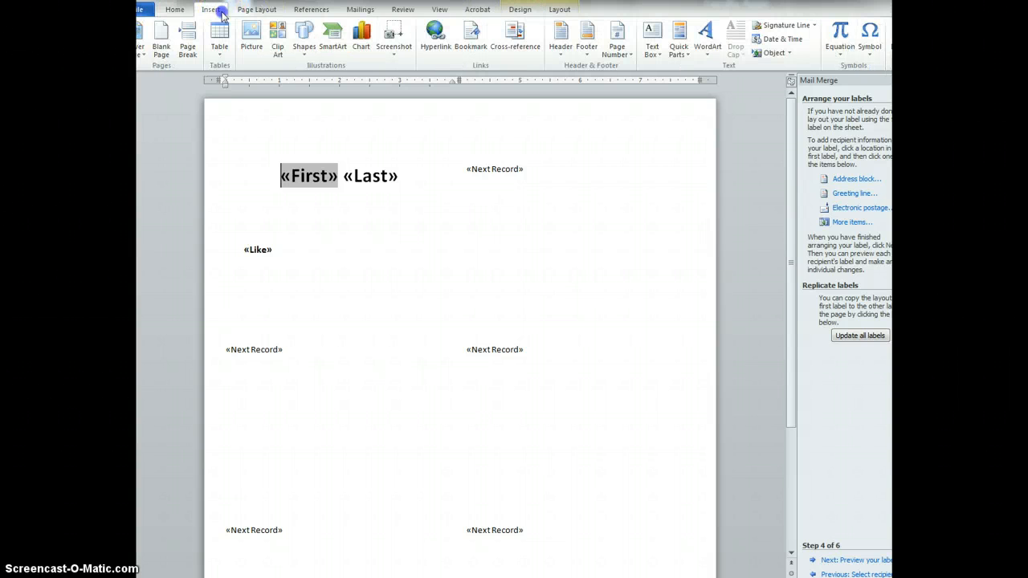
{"action": "left_click", "coordinate": [251, 35]}
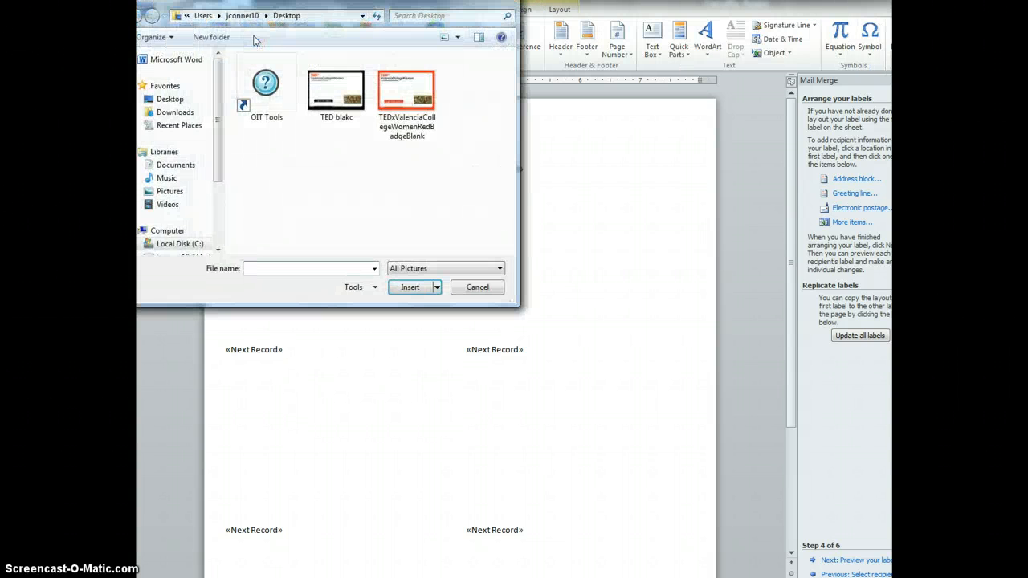
{"action": "left_click", "coordinate": [407, 89]}
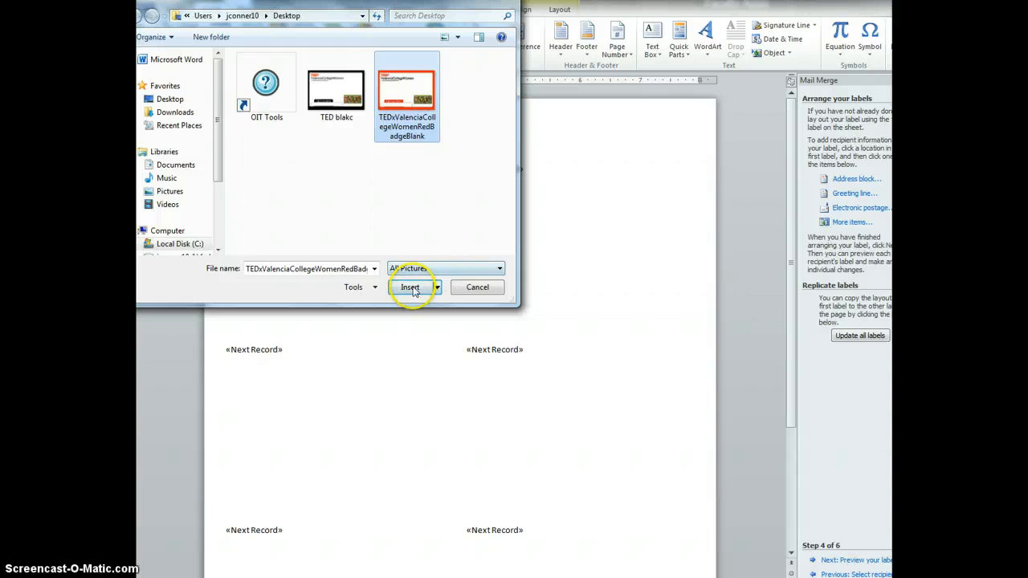
{"action": "left_click", "coordinate": [409, 286]}
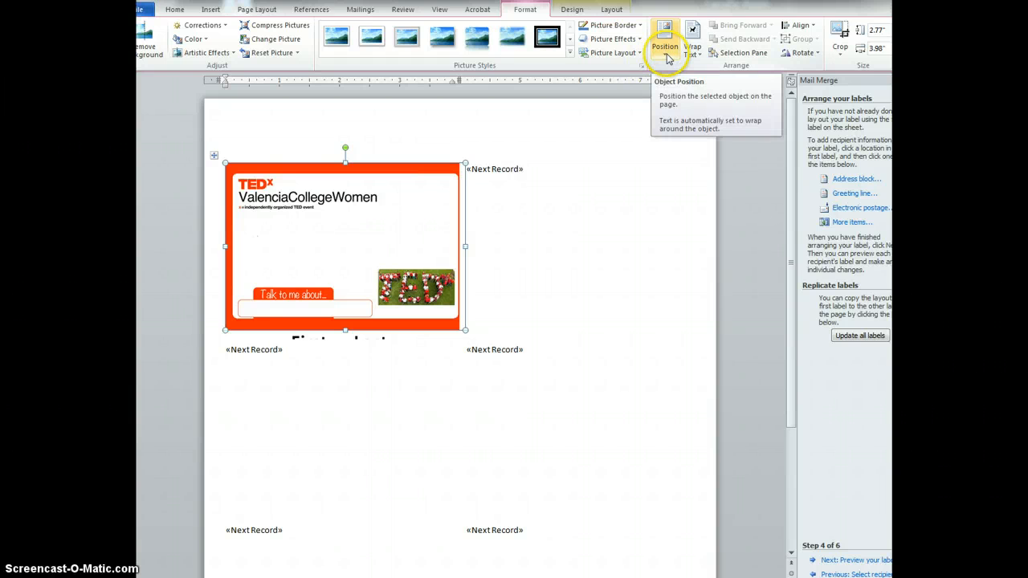
Set the badge picture's text wrapping to Behind Text so the fields show over it.
{"action": "left_click", "coordinate": [665, 40]}
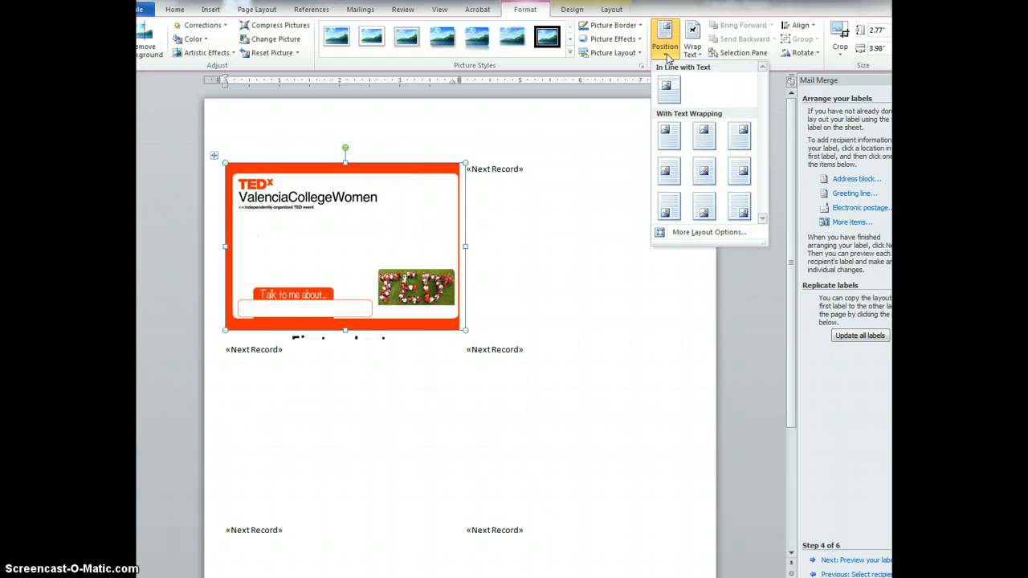
{"action": "left_click", "coordinate": [692, 41]}
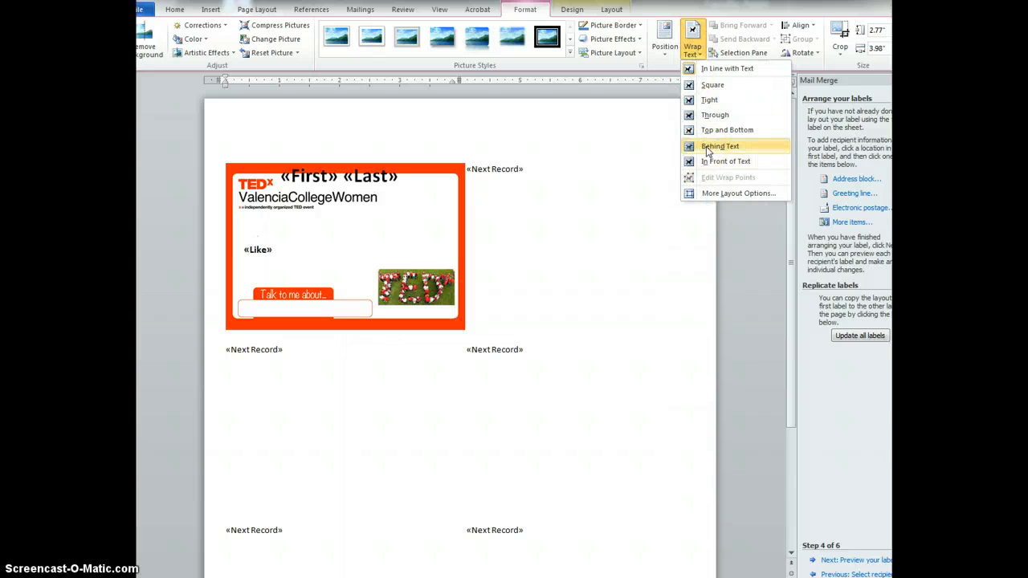
{"action": "left_click", "coordinate": [720, 144]}
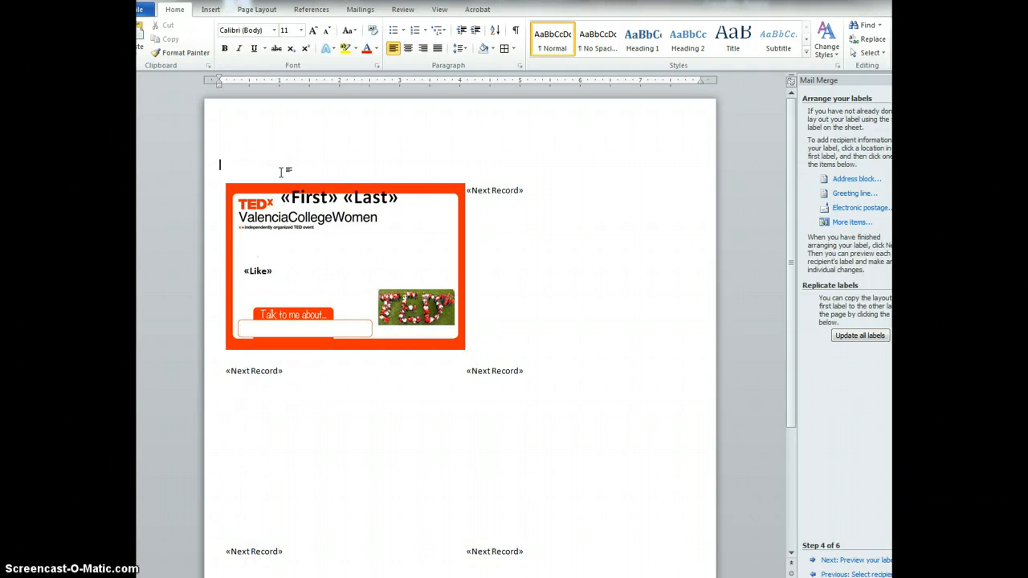
Enlarge and centre the names, place «Like» in the Talk to me about box, and update all labels.
{"action": "type", "text": "zz"}
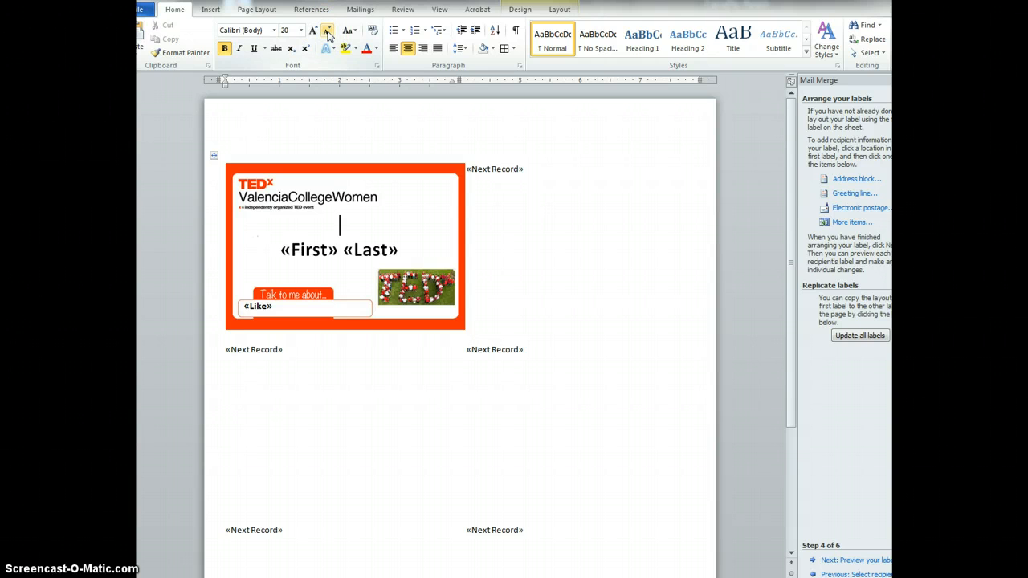
{"action": "left_click", "coordinate": [312, 30]}
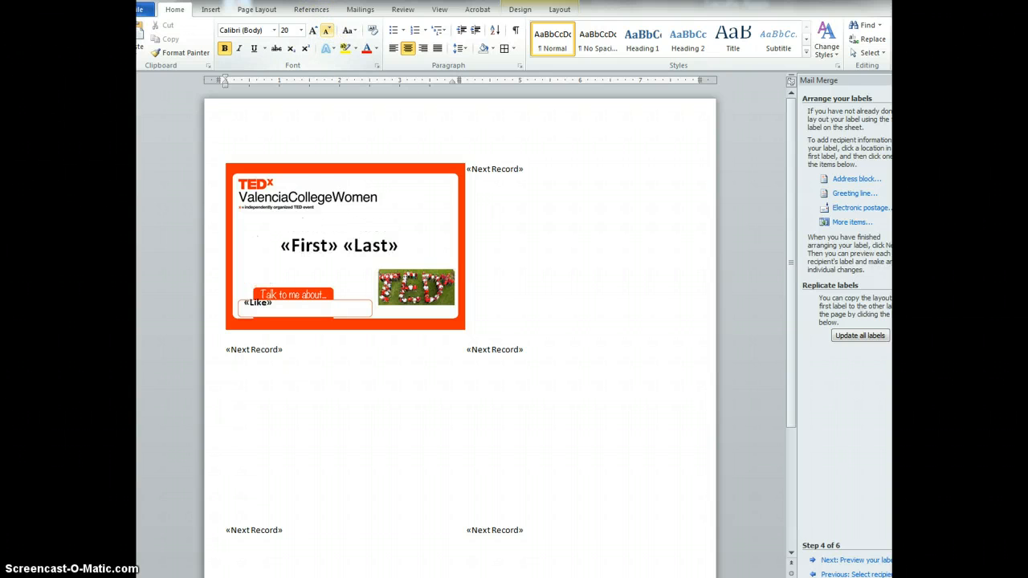
{"action": "left_click", "coordinate": [339, 221]}
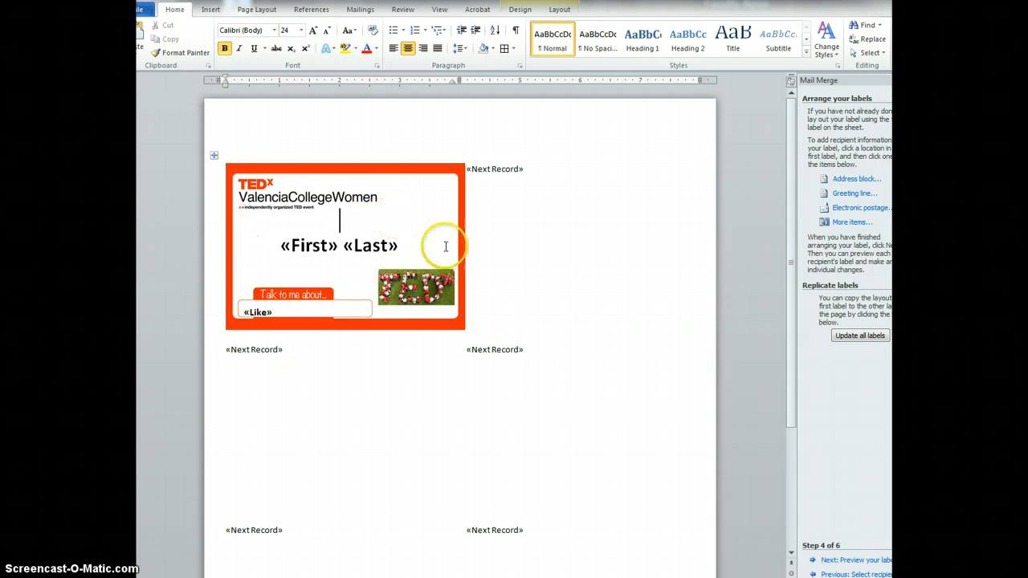
{"action": "left_click", "coordinate": [859, 335]}
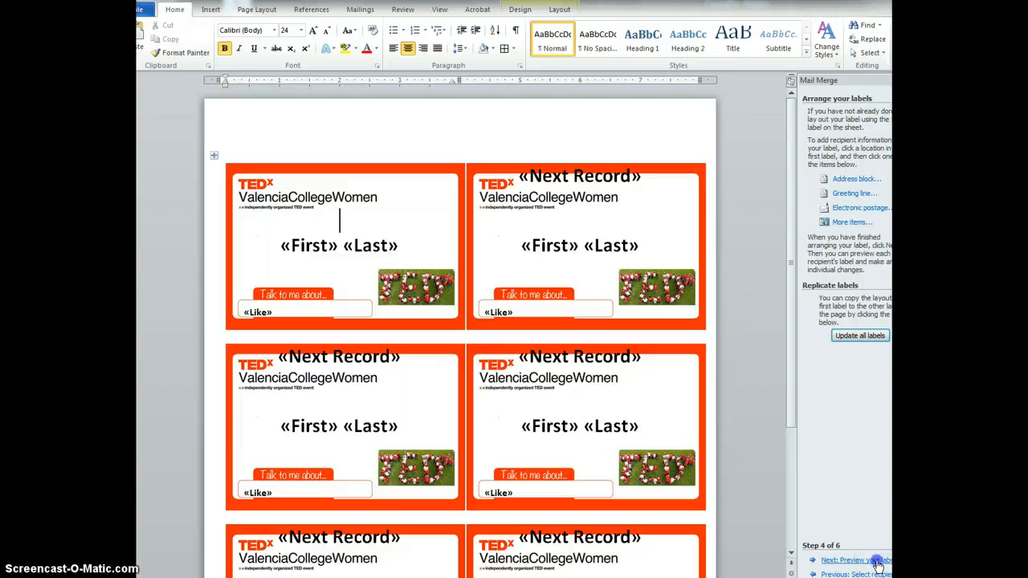
Preview the badges with real participant names and topics, then advance to Complete the merge.
{"action": "left_click", "coordinate": [852, 559]}
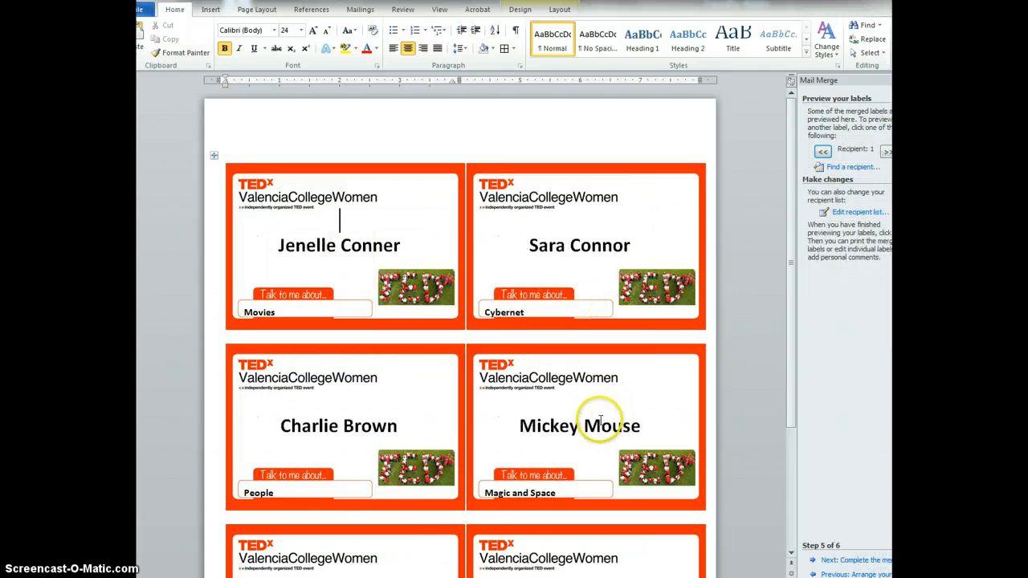
{"action": "scroll", "scroll_direction": "down", "scroll_amount": 3}
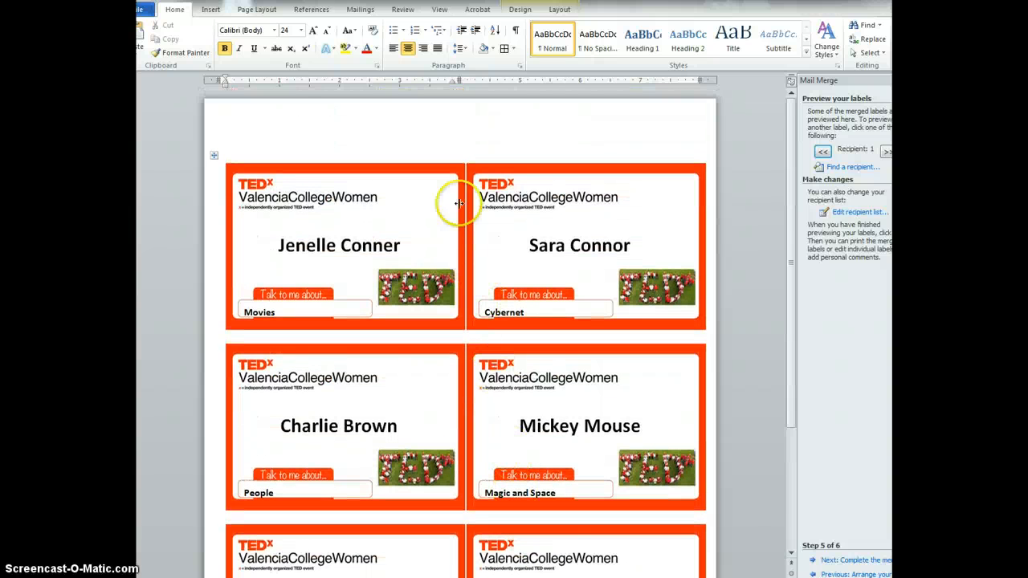
{"action": "left_click", "coordinate": [857, 559]}
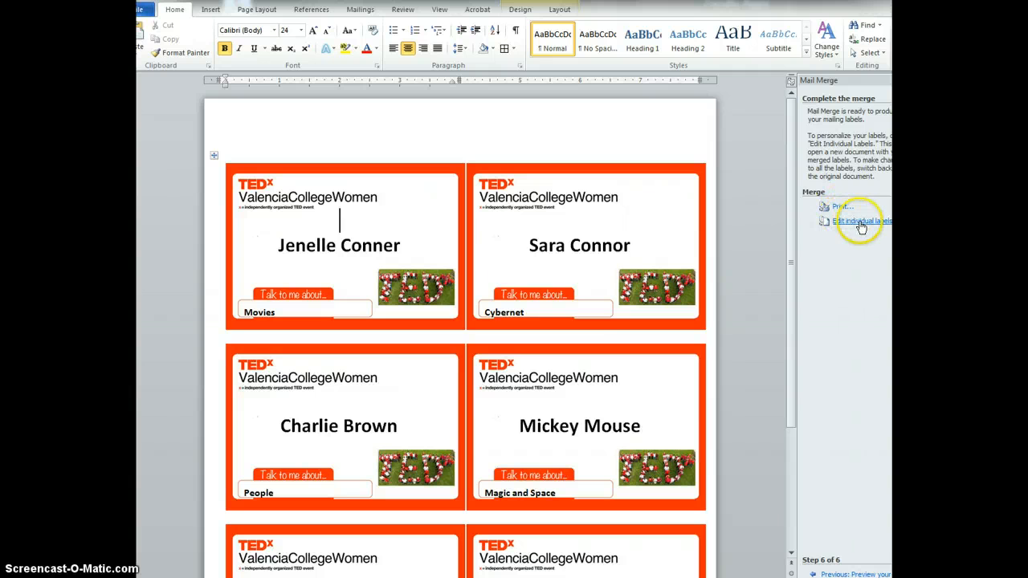
Merge all records into a new document of personalised badges via Edit individual labels.
{"action": "left_click", "coordinate": [861, 222]}
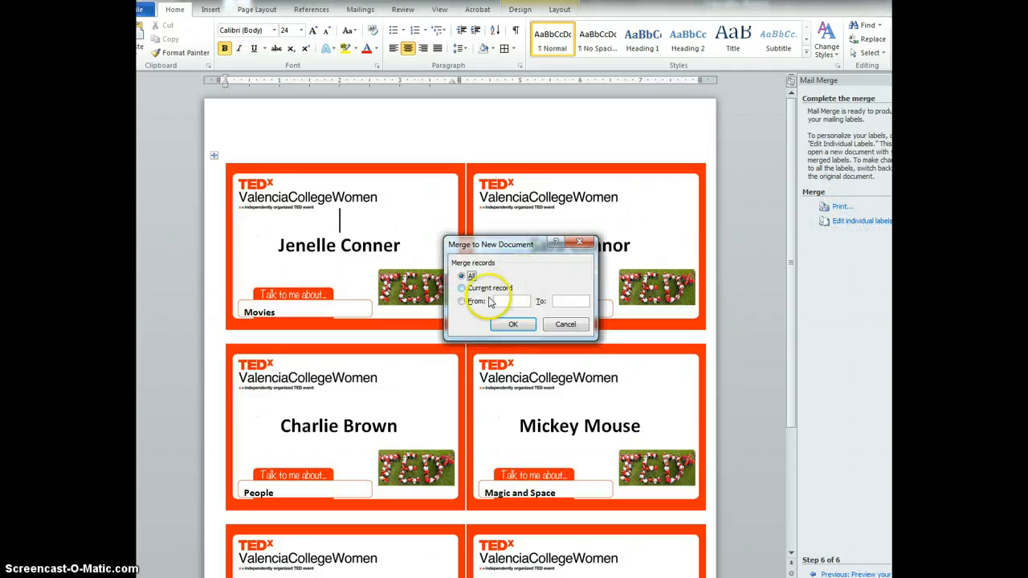
{"action": "left_click", "coordinate": [512, 324]}
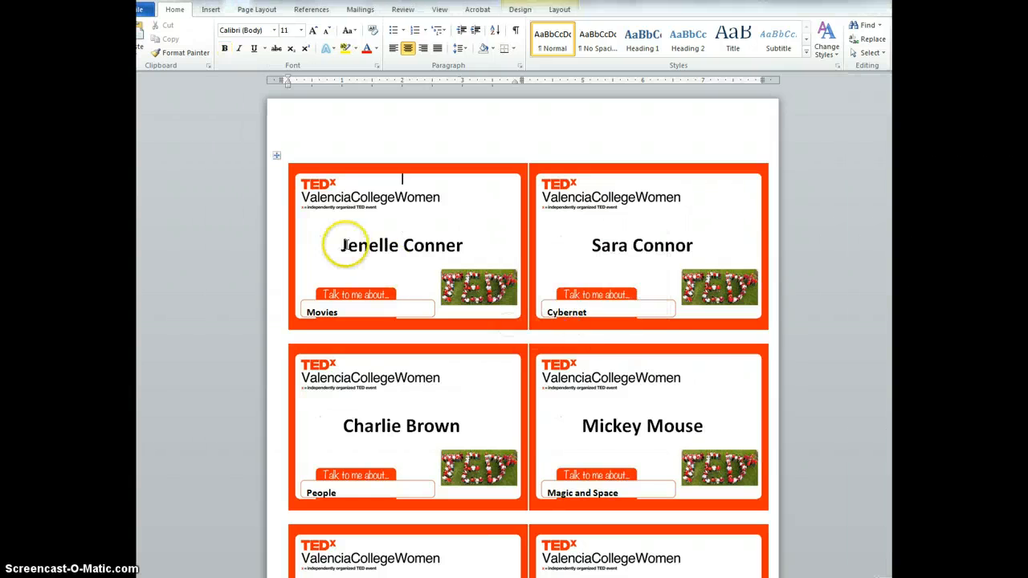